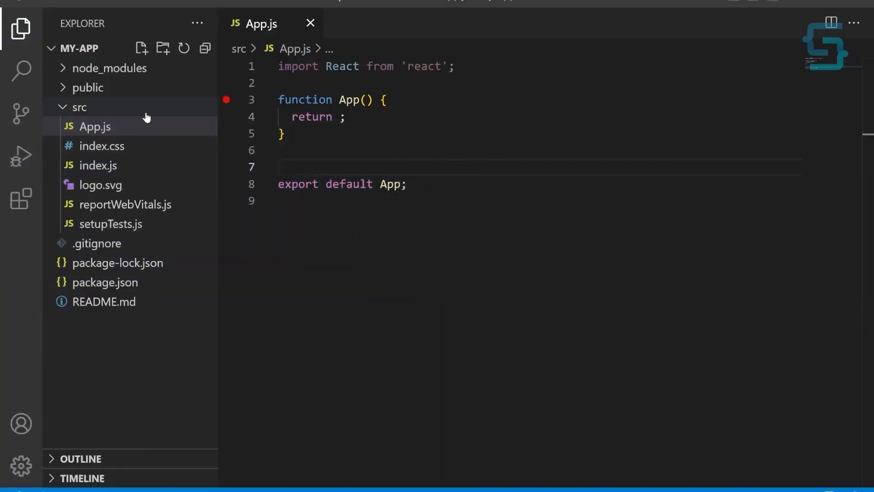
Create a new empty TestComponent.js file inside the src folder
click(141, 48)
text(TestComponent.js)
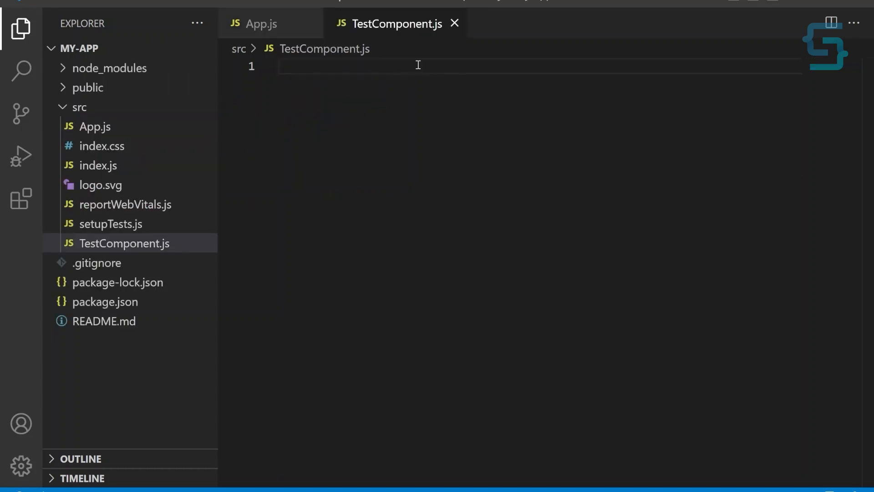
Import React from react and declare function TestComponent()
text(import React from "react";)
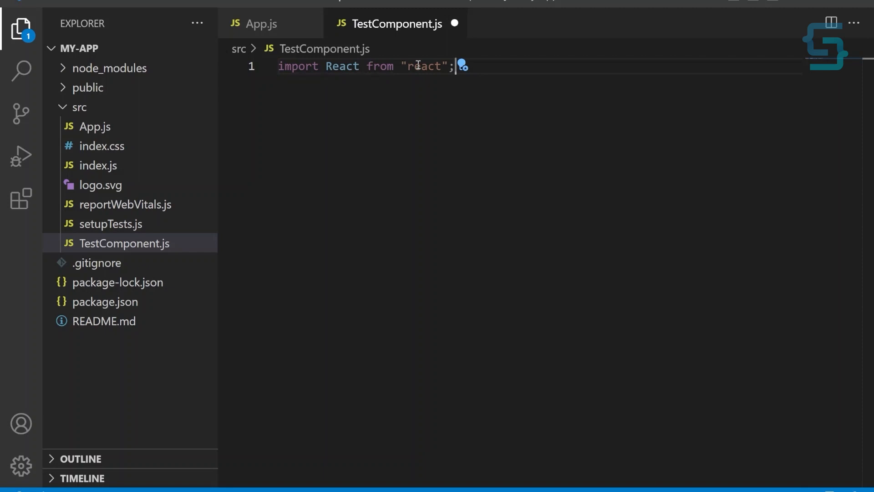
text(function Test)
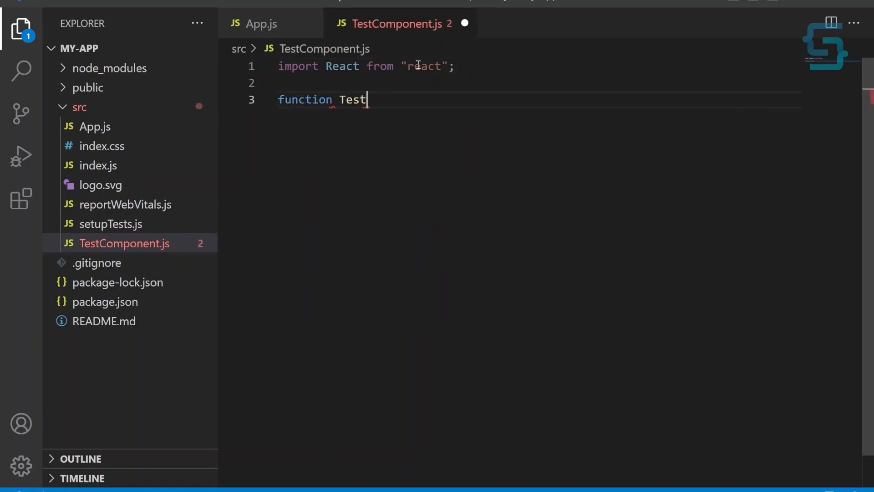
text(Component)
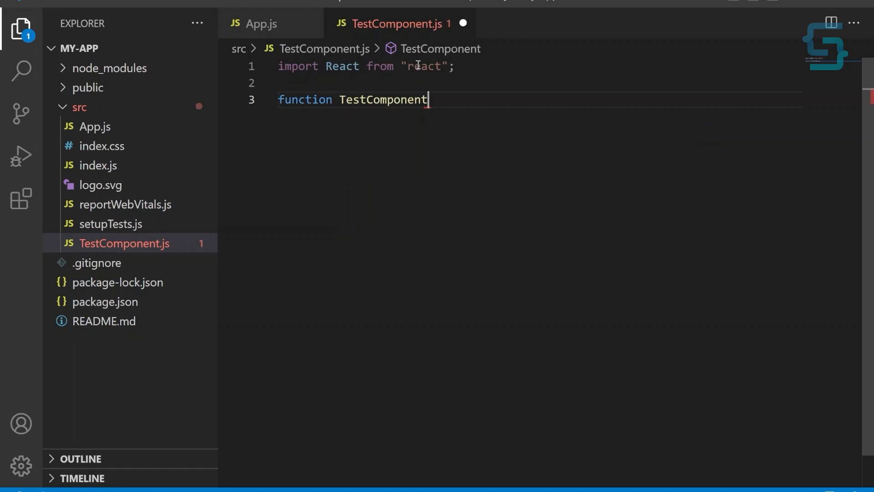
text(() {)
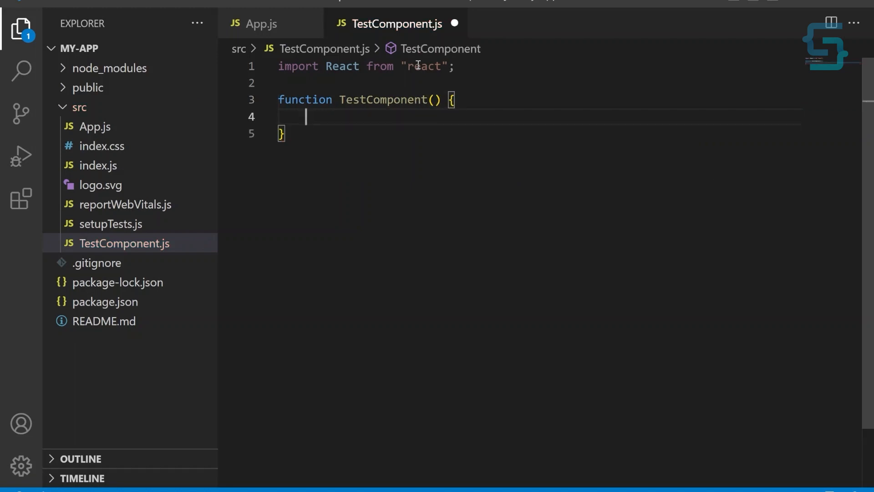
Add const [counter, setCounter] = useState(0), importing useState via autocomplete
text(const [counter])
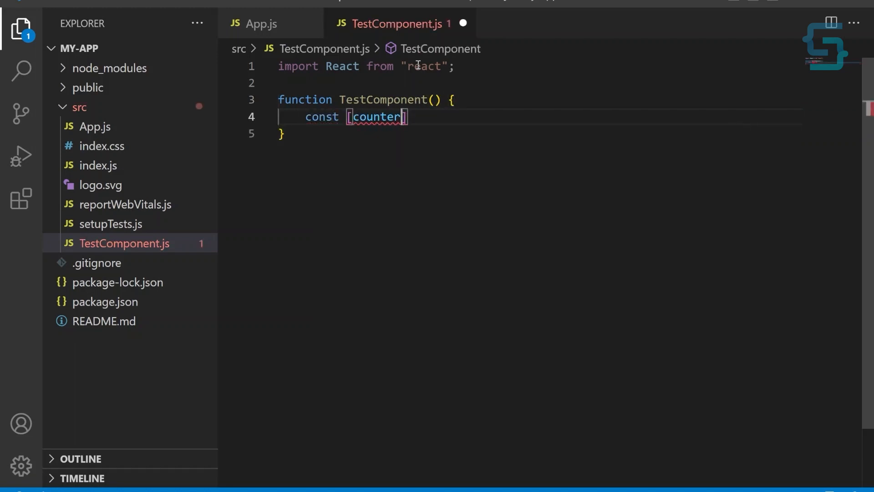
text(, setCounter)
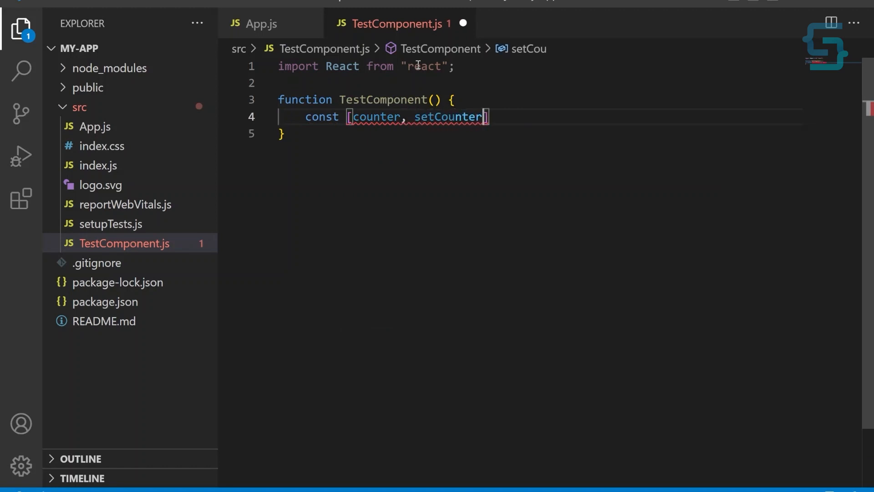
text(= useS)
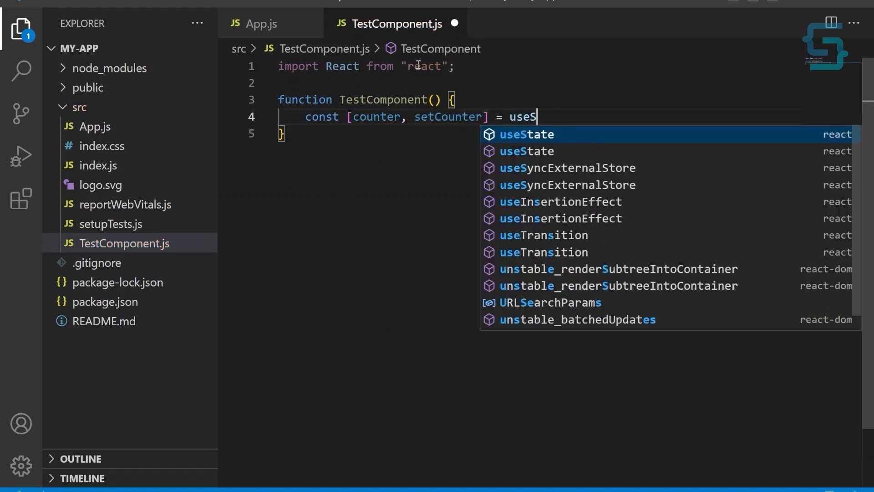
key(Enter)
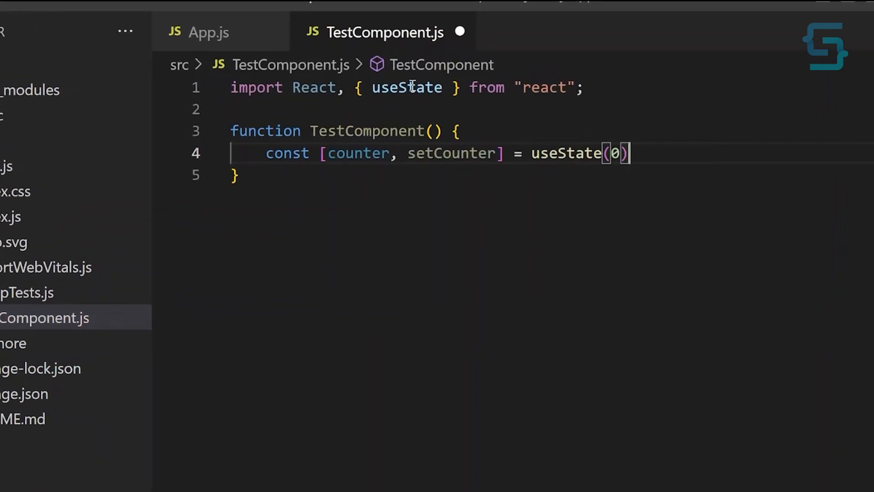
text(const)
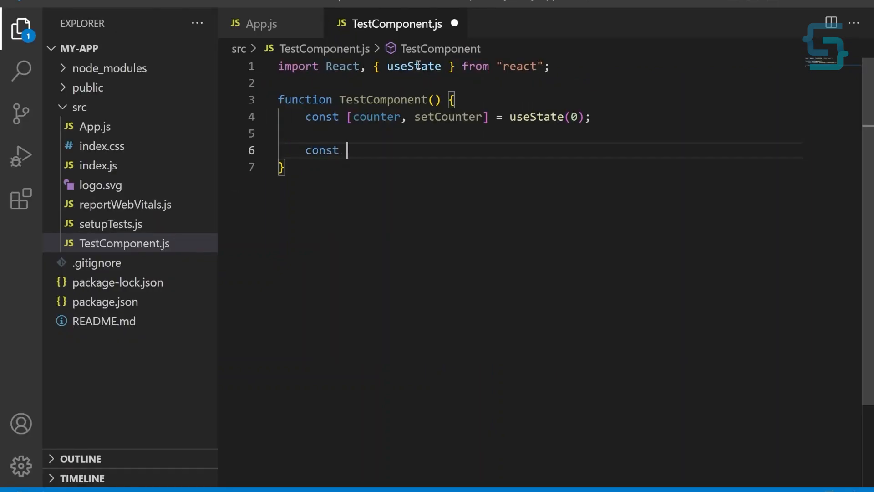
Declare handleClick as an arrow function containing a setTimeout callback
text(handleClick)
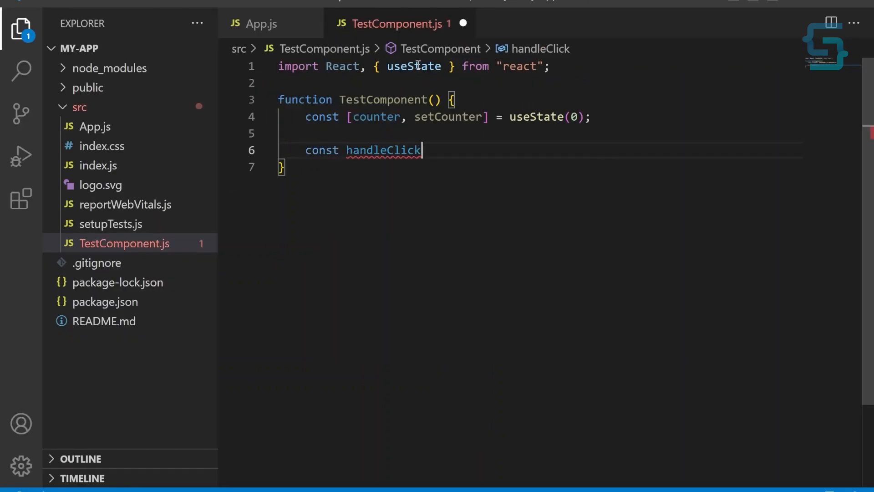
text(= () =>)
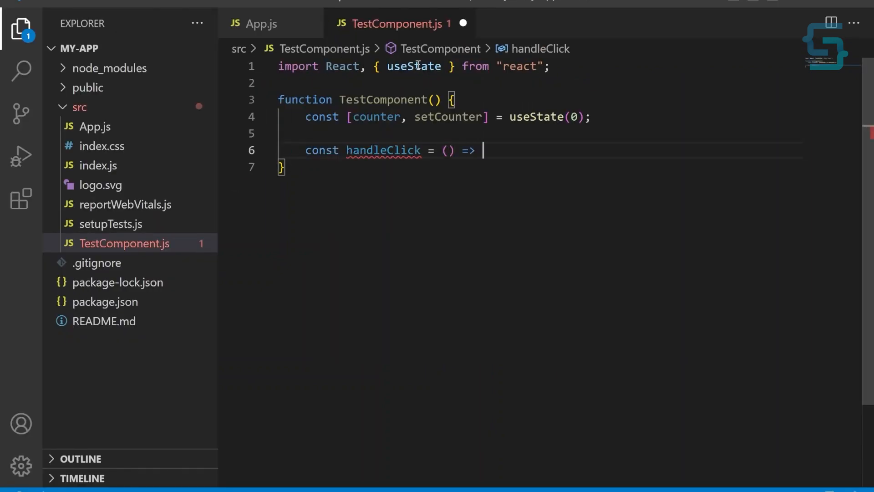
text({)
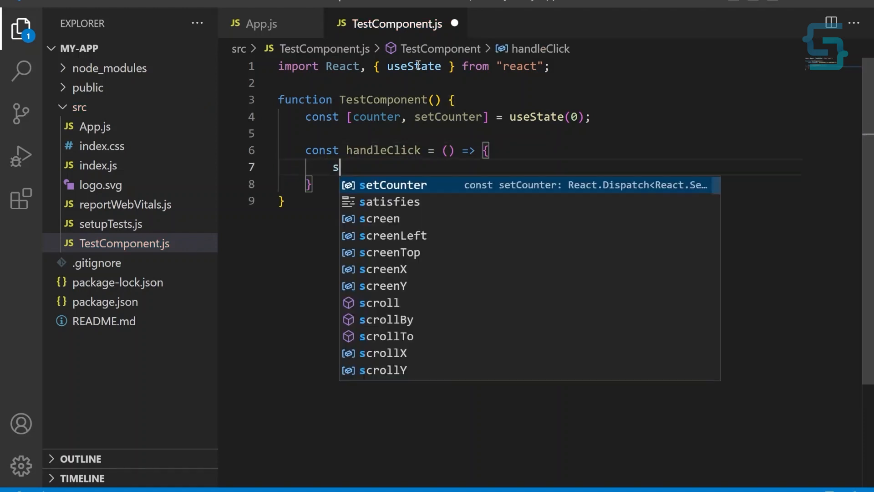
text(setTimeout()
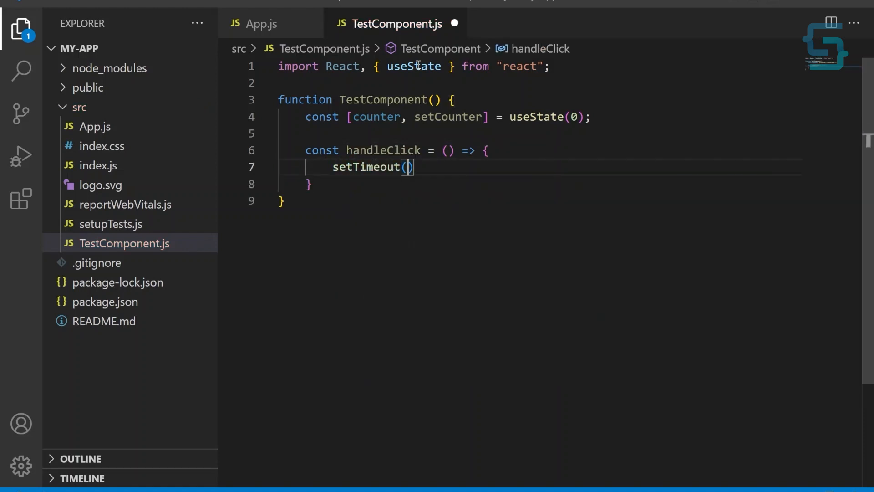
text(() => {)
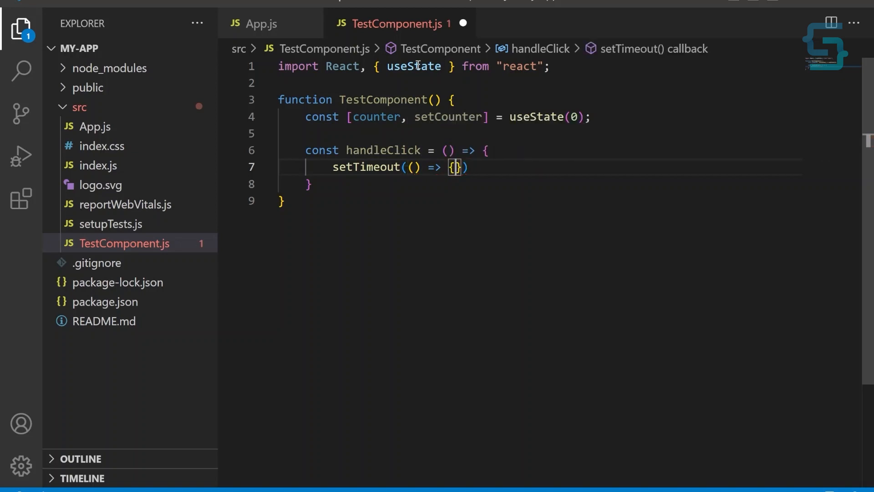
key(Enter)
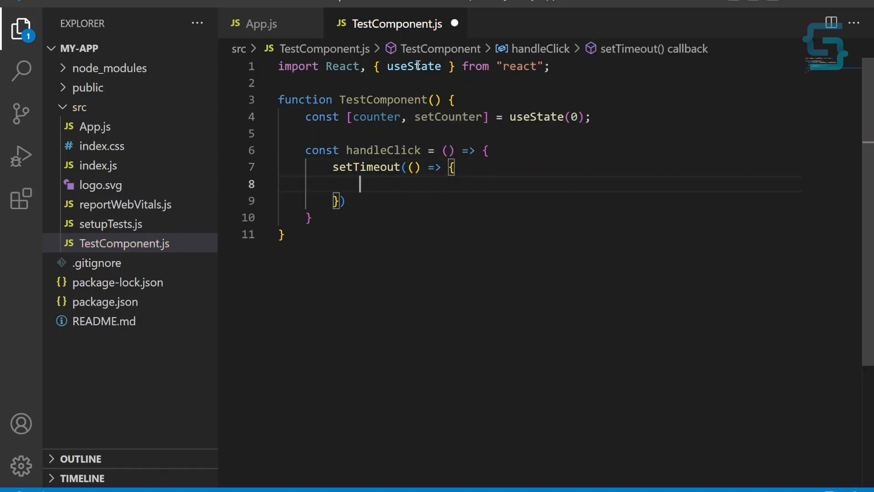
Inside the timeout call setCounter(counter + 1) with a 3000 ms delay
text(setCounter(counter)
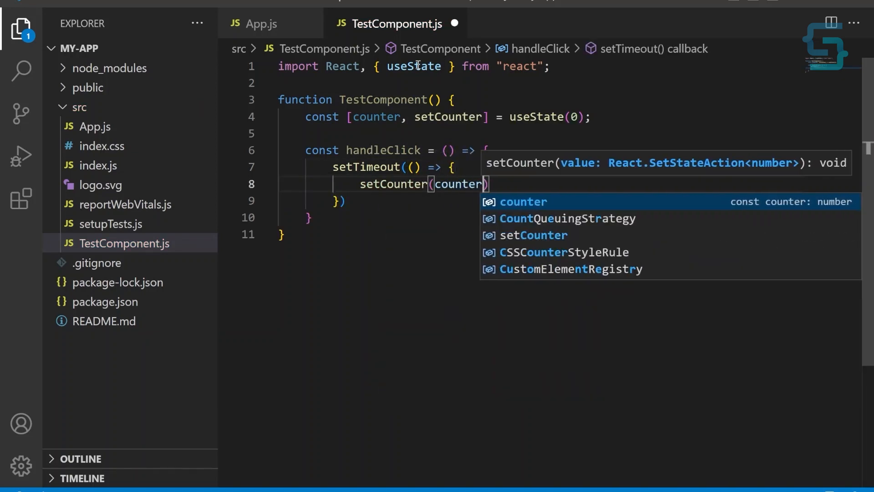
text(+ 1);)
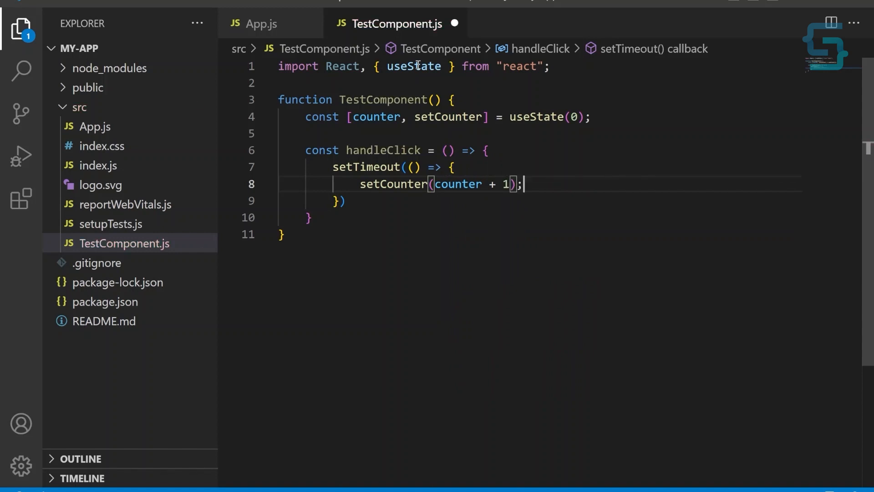
text(, 3e)
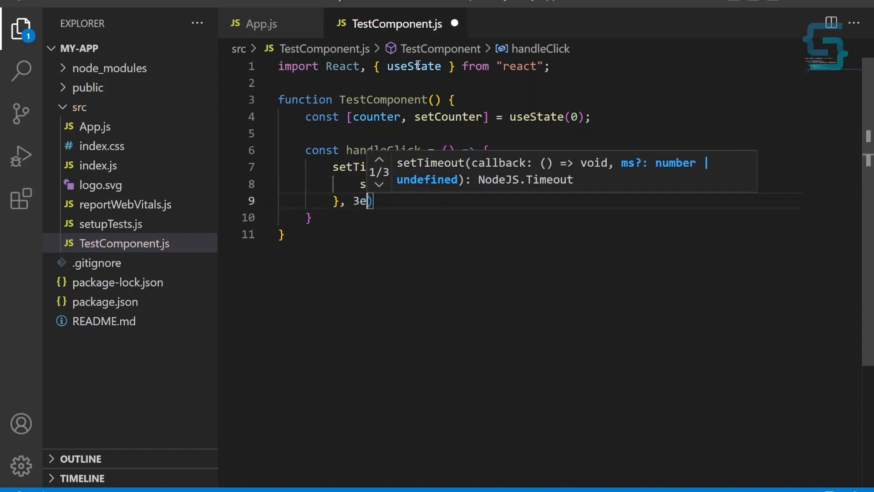
text(000)
click(539, 218)
text(;)
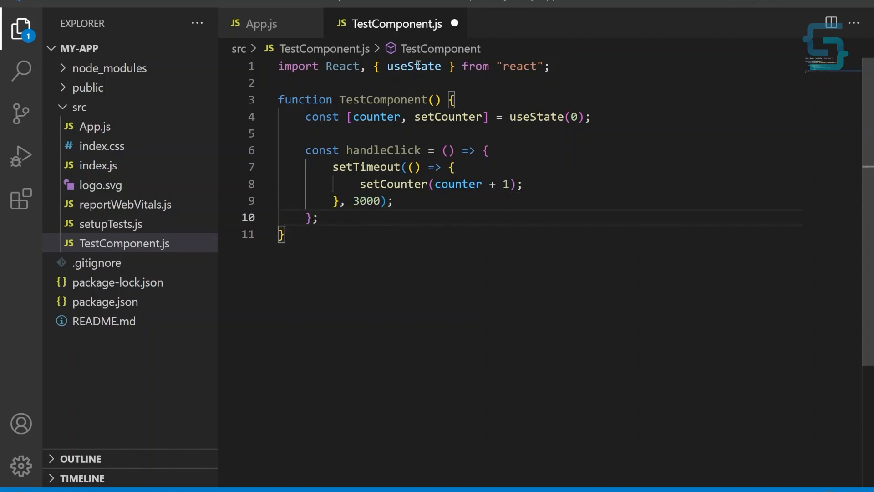
Return an h1 heading showing Counter: {counter}
text(return)
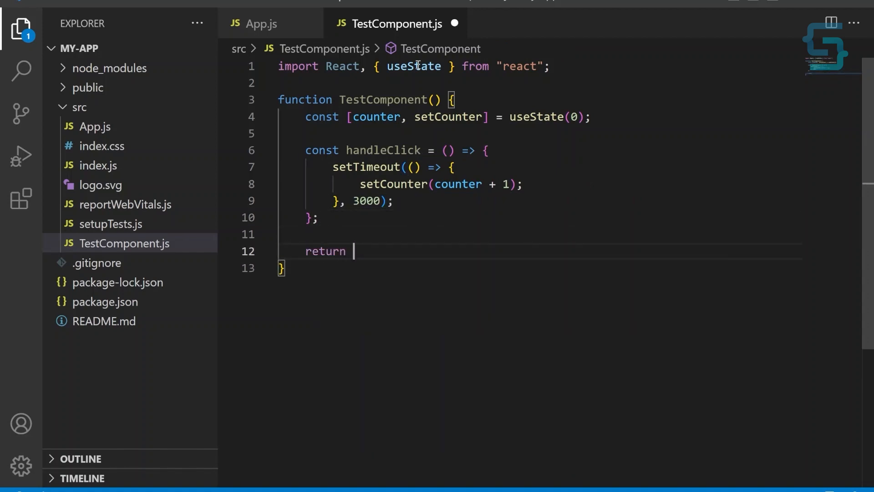
text(()
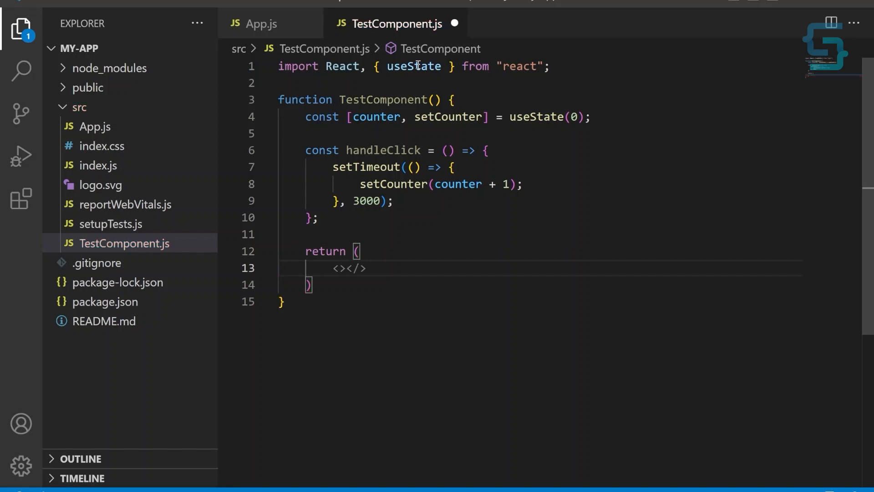
text(<h1>Counter:</h1>)
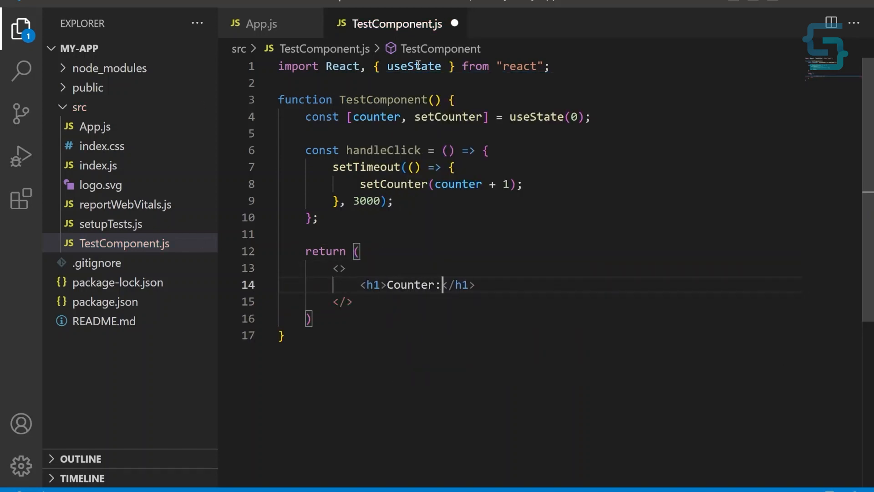
text({counter)
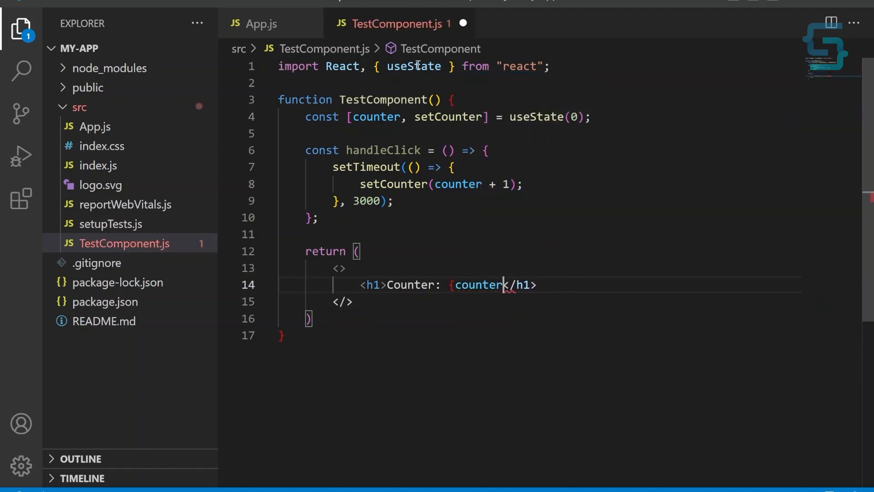
key(Enter)
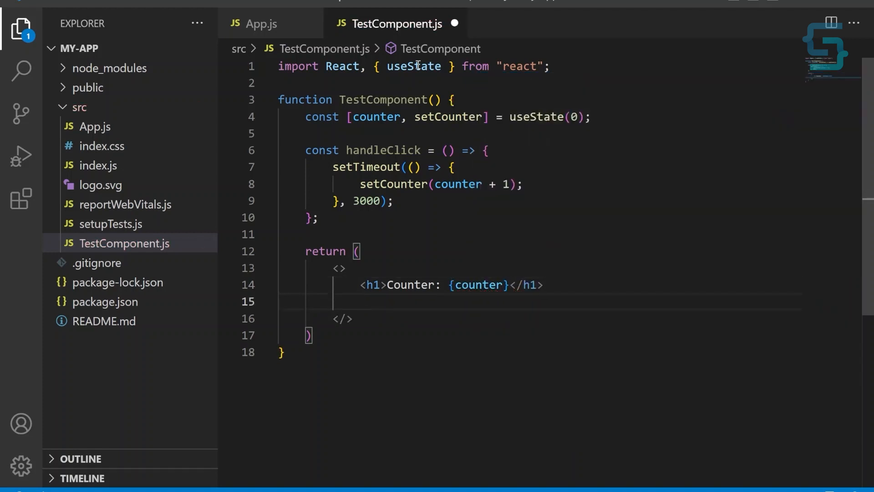
Add an Increament button with onClick={handleClick} below the heading
text(<button></button>)
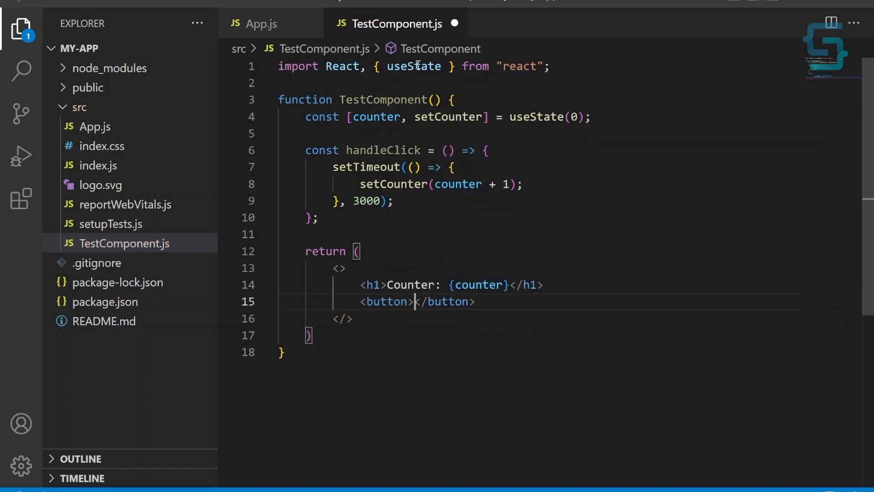
text(Increament)
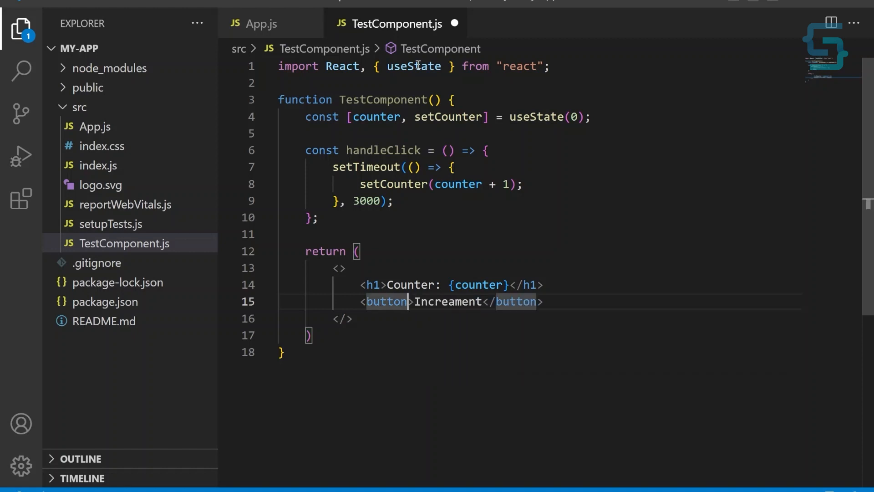
text(onClick={})
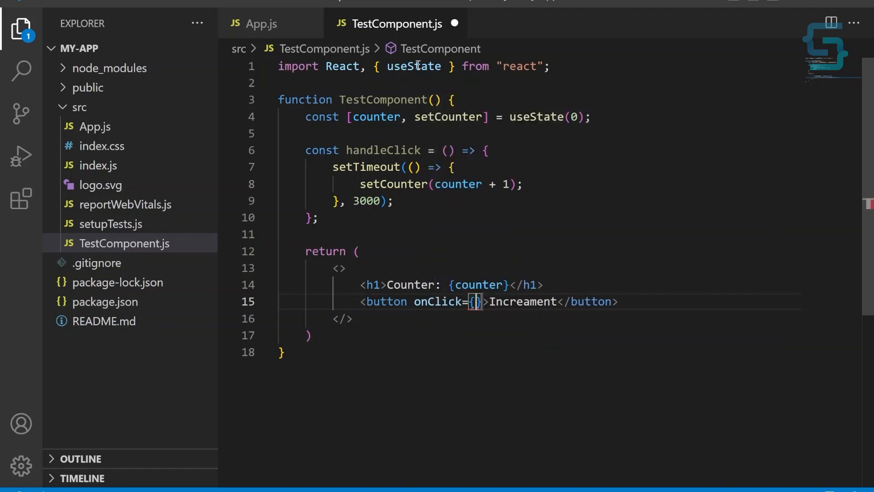
text(handleClick)
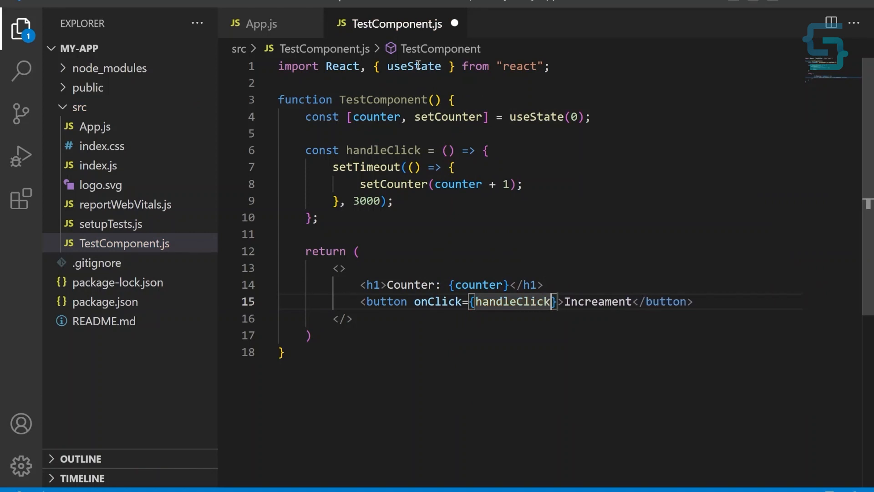
Add 'export default TestComponent;' at the end of the file
scroll(down, 3)
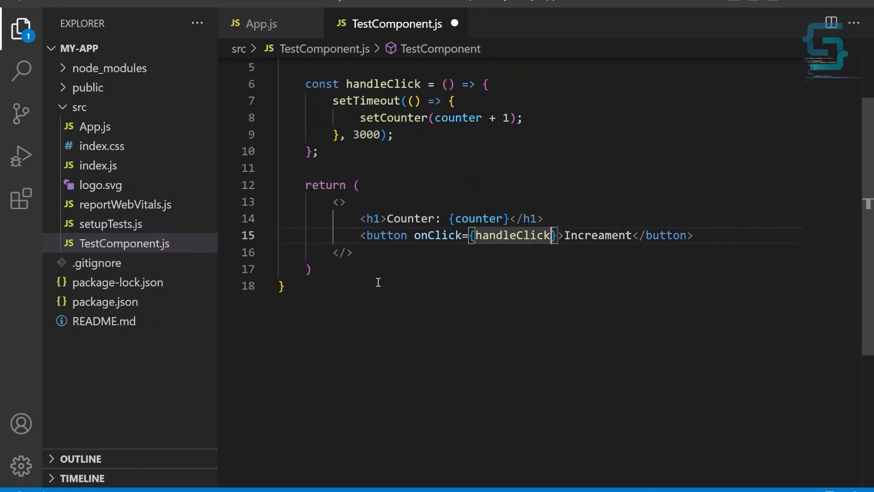
text(export default)
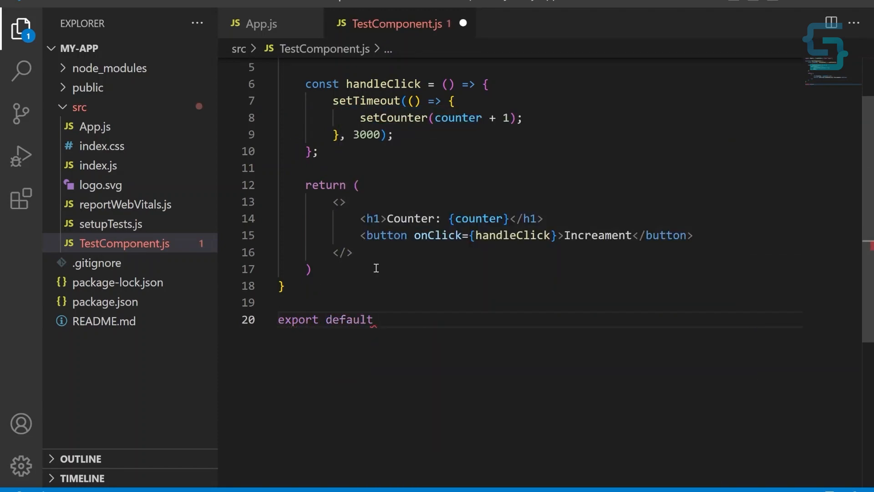
text(TestComponent;)
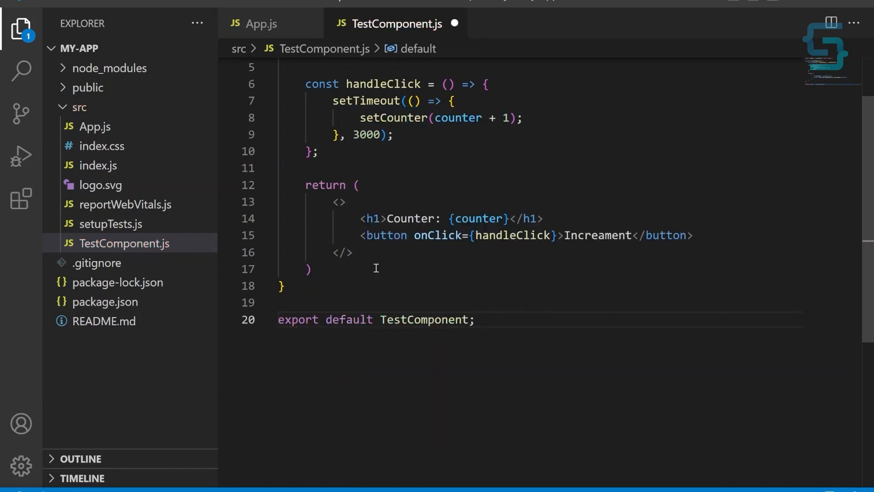
click(262, 24)
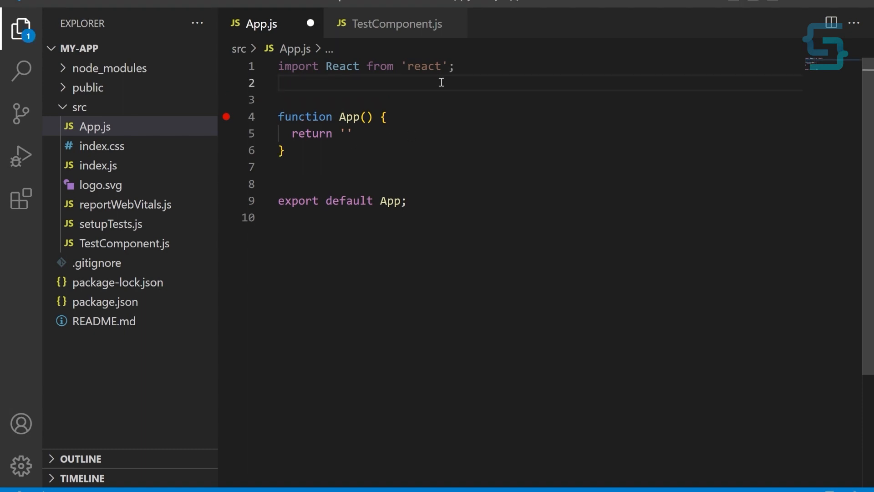
Import Profiler in App.js and return a Profiler with id "TestComponent"
text(import Profiler } from 'react';)
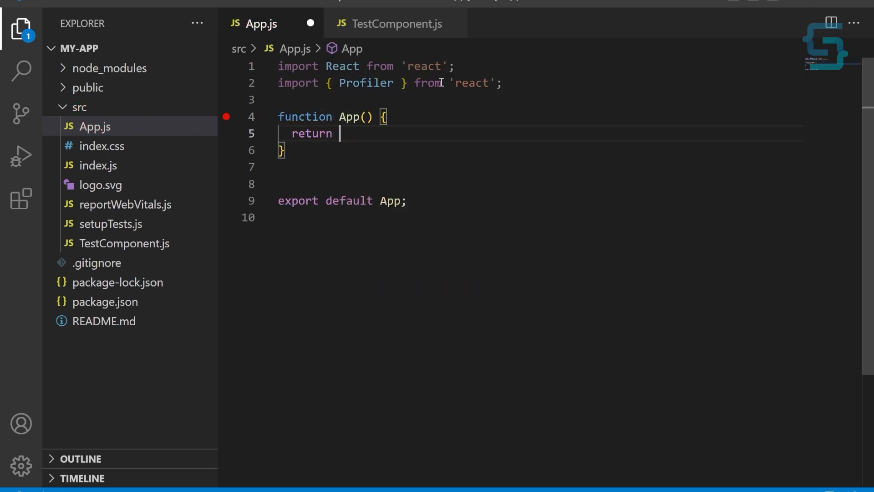
text(()
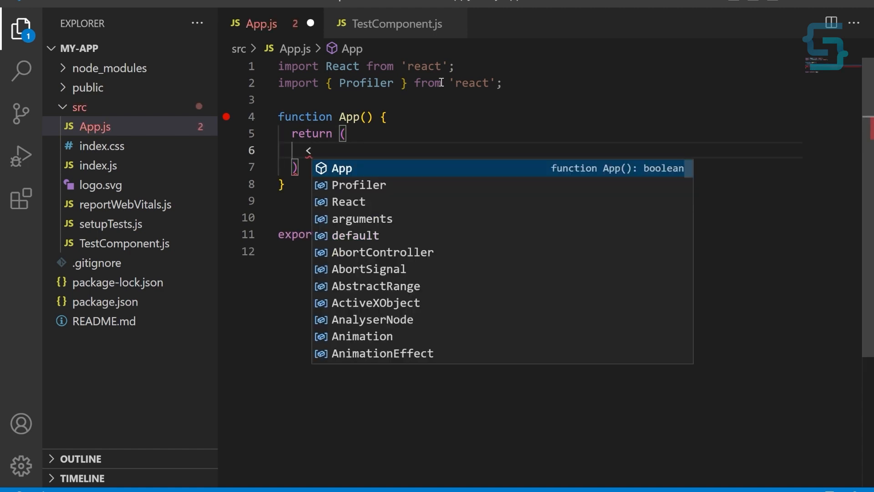
text(Profiler i>)
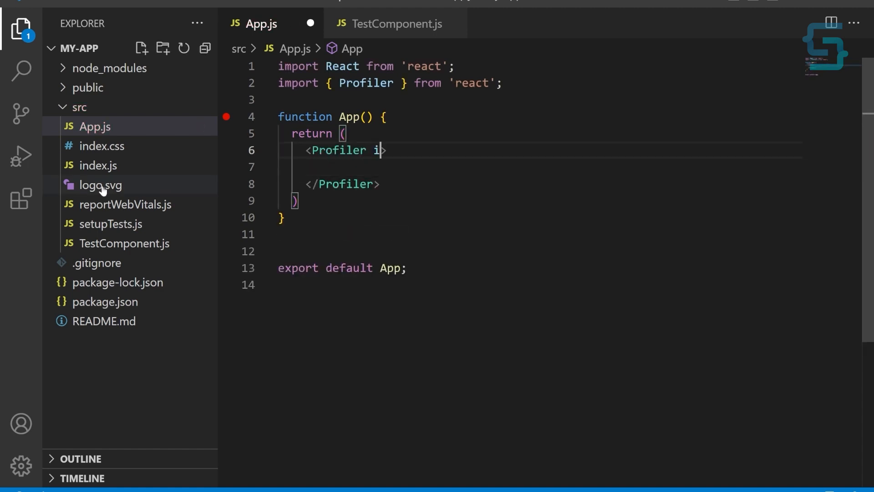
text(d="Test")
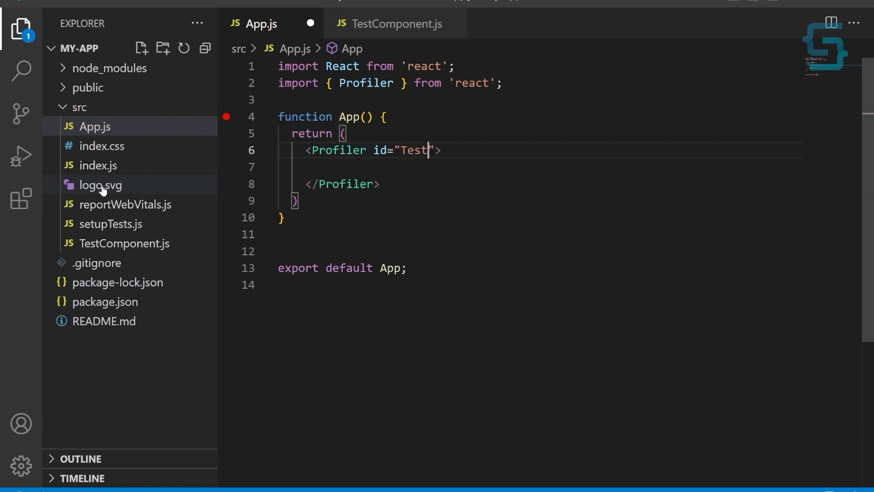
text(Component)
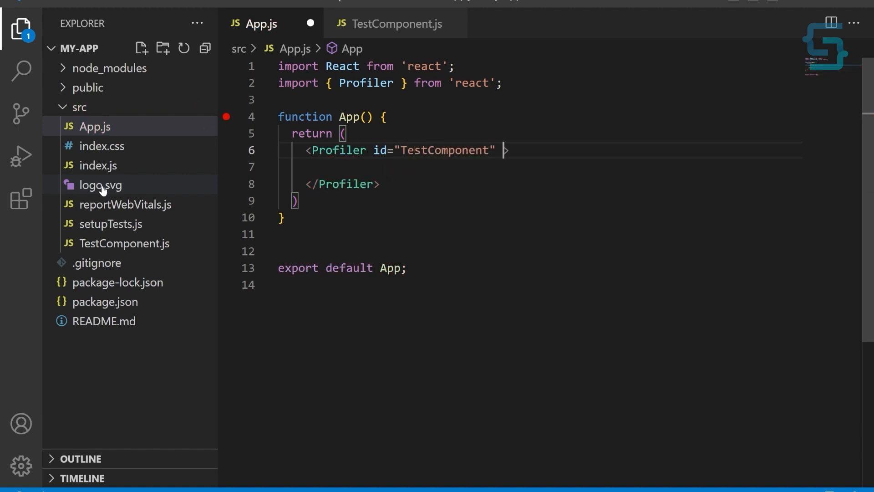
Give the Profiler onRender={callback}, render <TestComponent /> inside, and start function callback
text(onRender={})
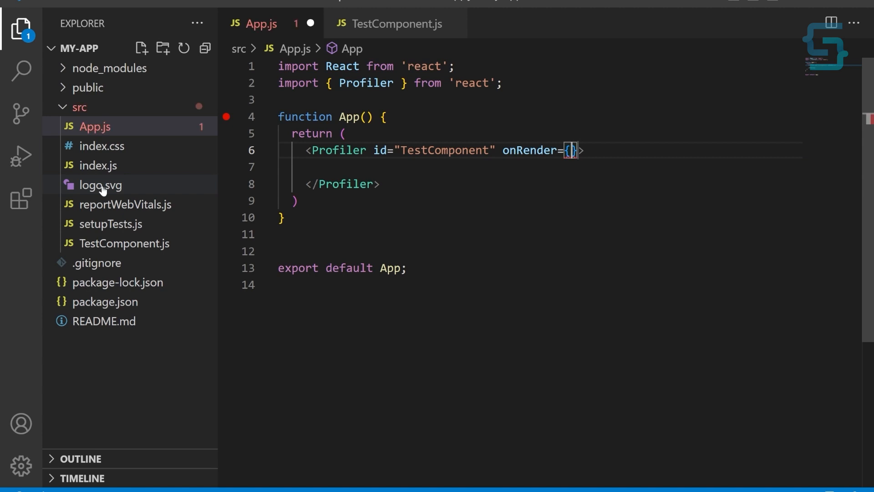
text(ca)
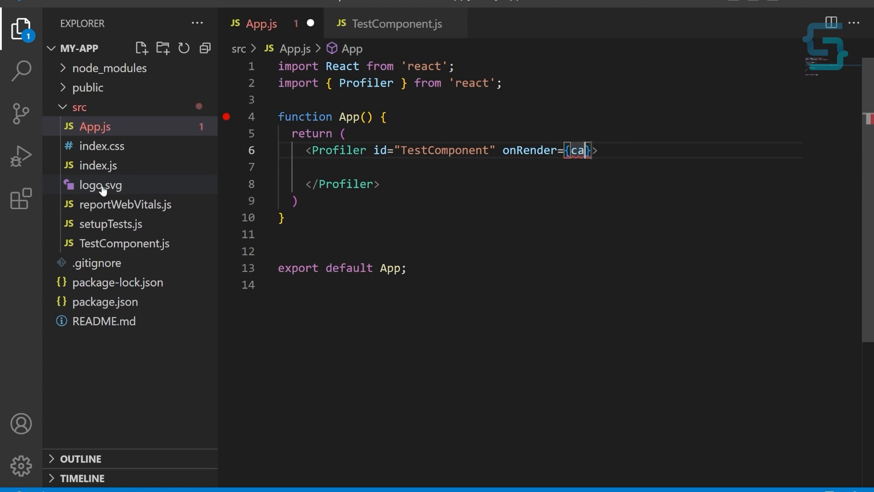
text(<TestComponent />)
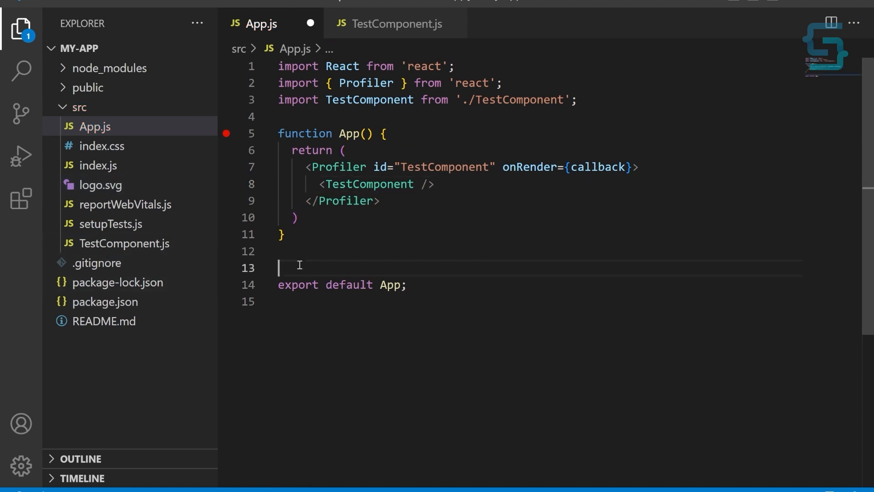
text(function callback()
text(id,)
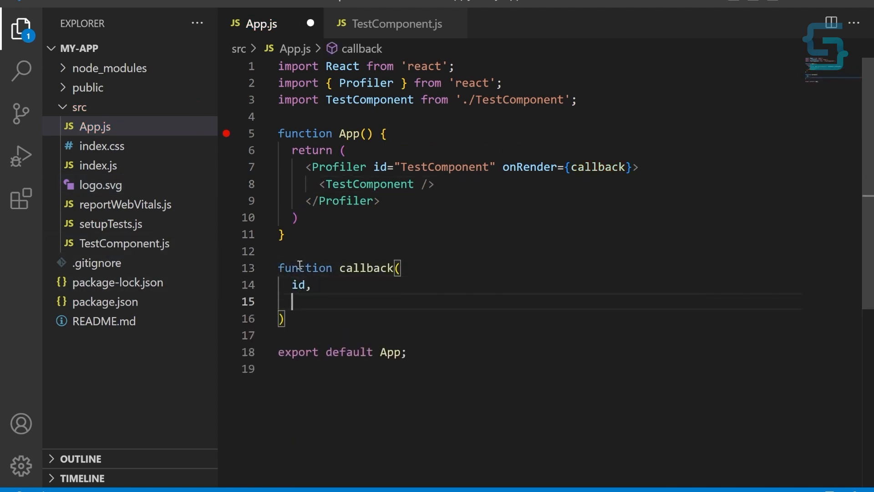
List id, phase, actualDuration, baseDuration, startTime, commitTime, interactions parameters and begin console.log
text(phase,)
text(baseDuration)
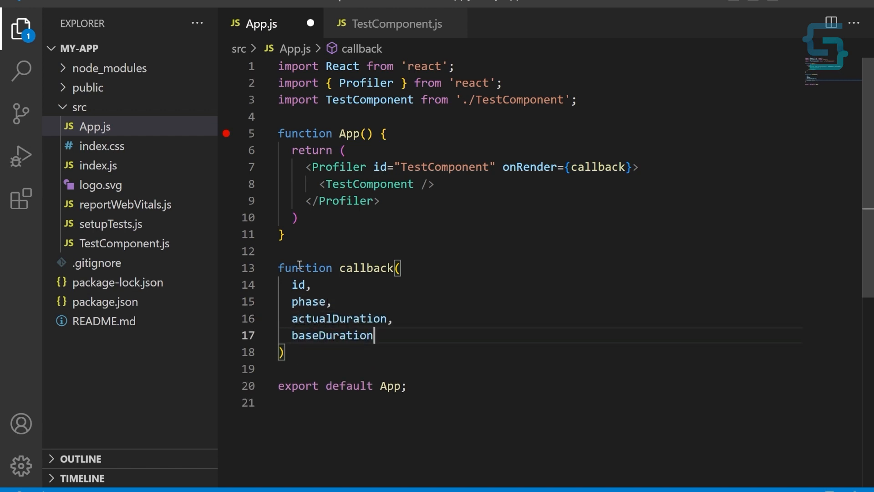
text(,)
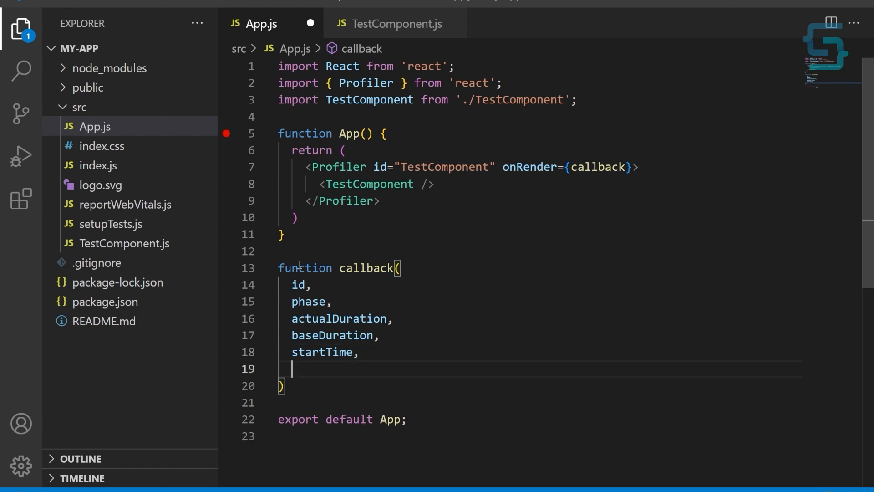
text(commitTime,)
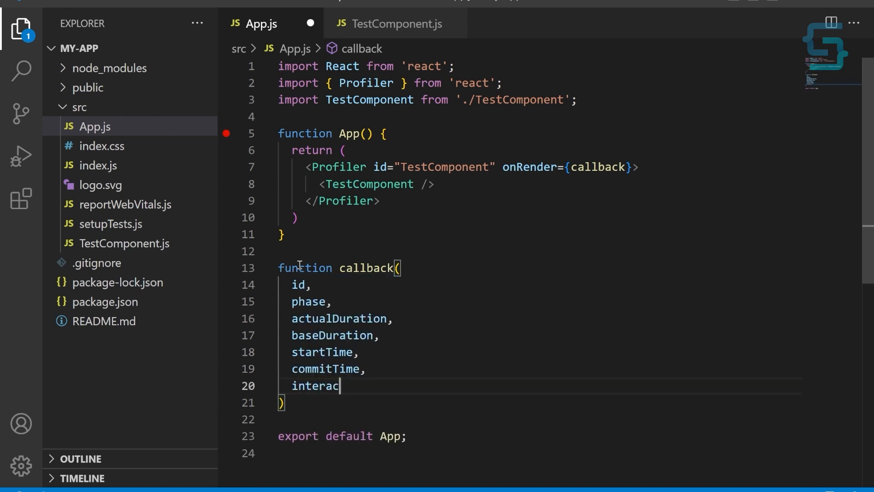
text(tions)
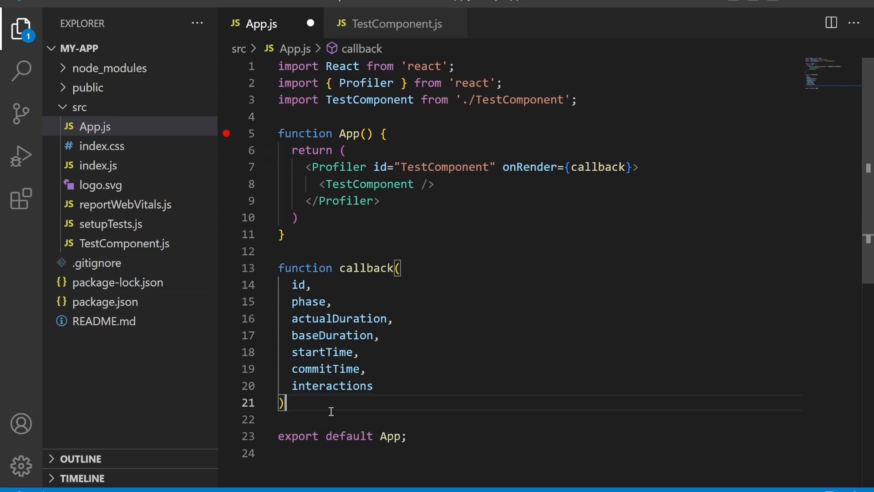
text(console.log()
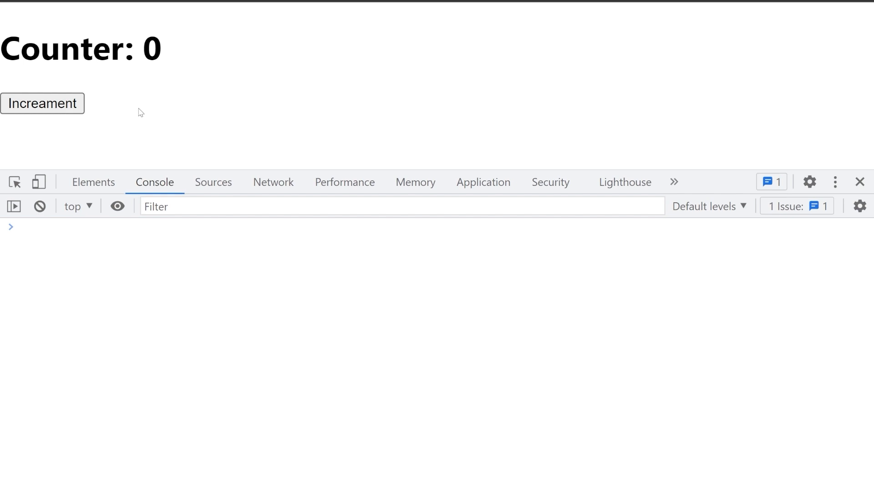
Increment the counter to 2 in Chrome and expand the second logged Profiler entry
click(43, 103)
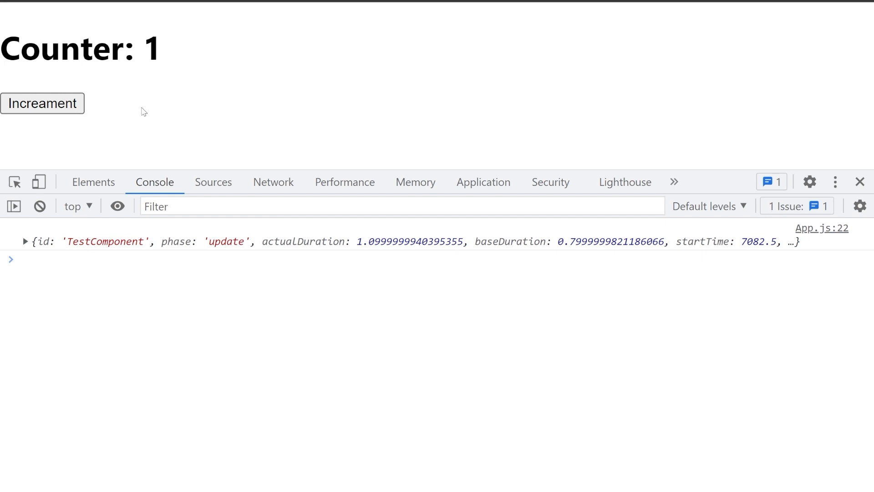
click(42, 103)
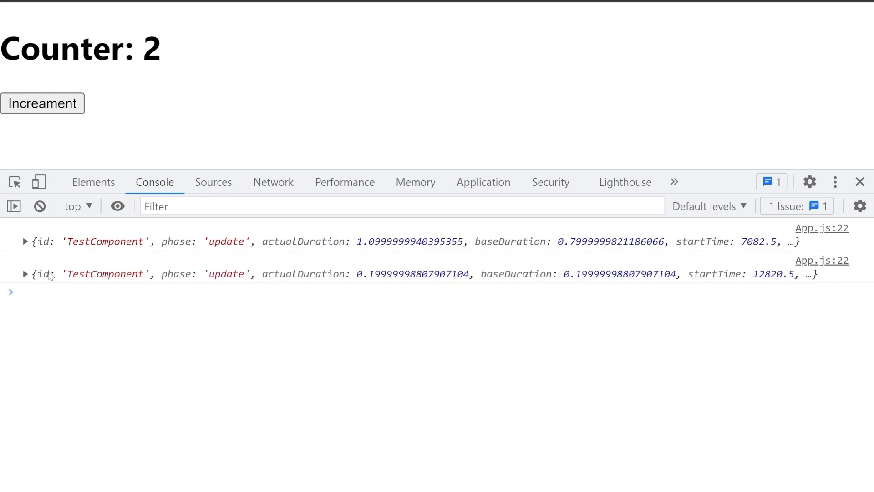
click(26, 273)
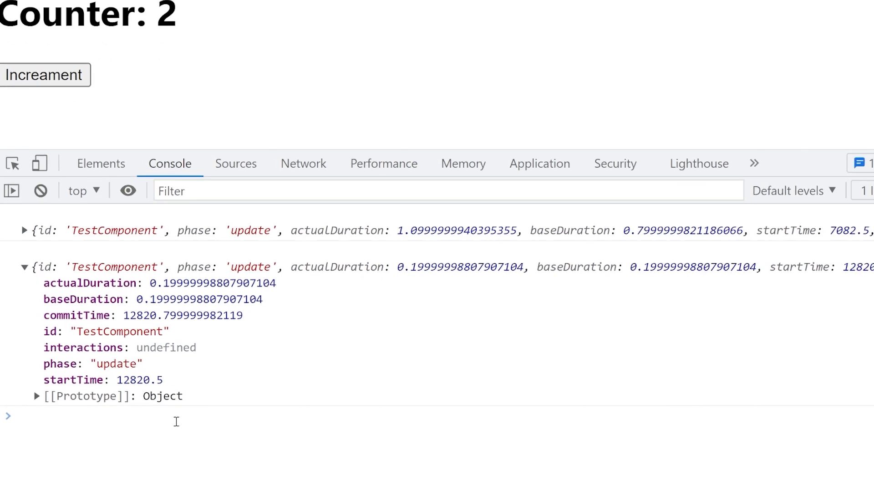
scroll(down, 3)
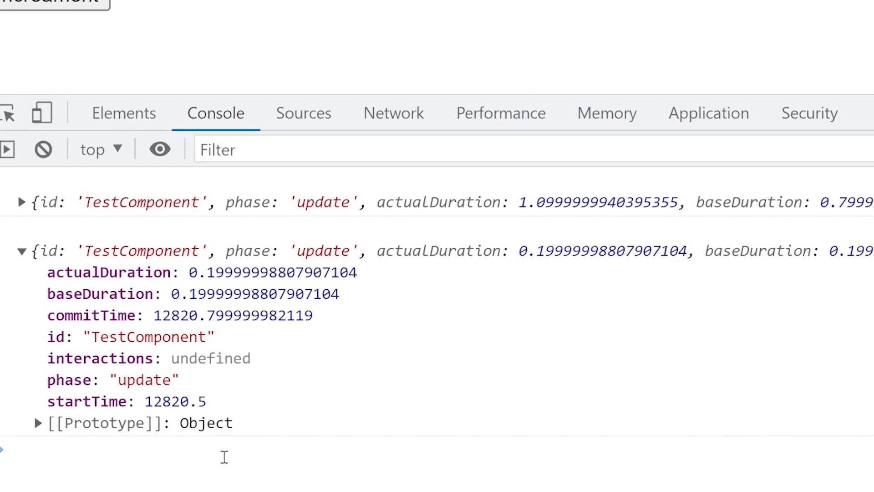